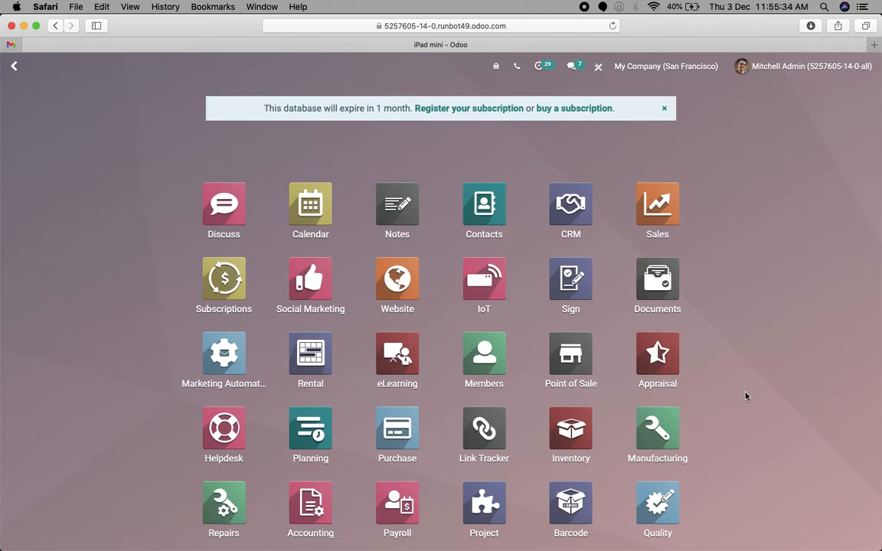
Step: Go to the Sales Products catalogue and clear the Pricelist filter
{"action": "type", "text": "produ"}
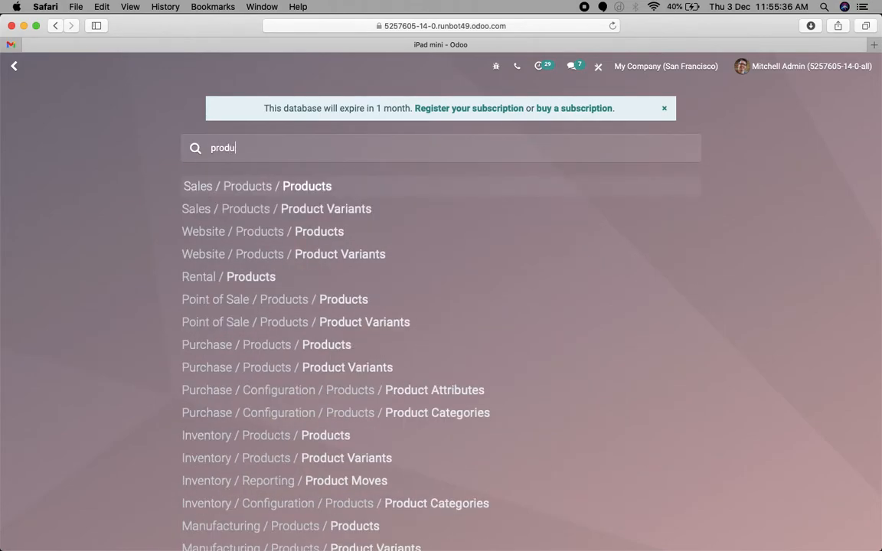
{"action": "left_click", "coordinate": [306, 187]}
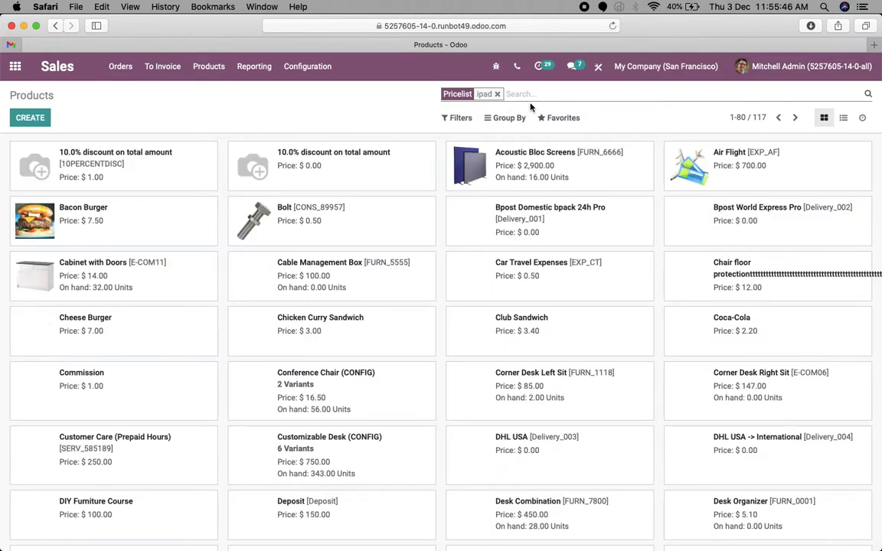
{"action": "left_click", "coordinate": [497, 93]}
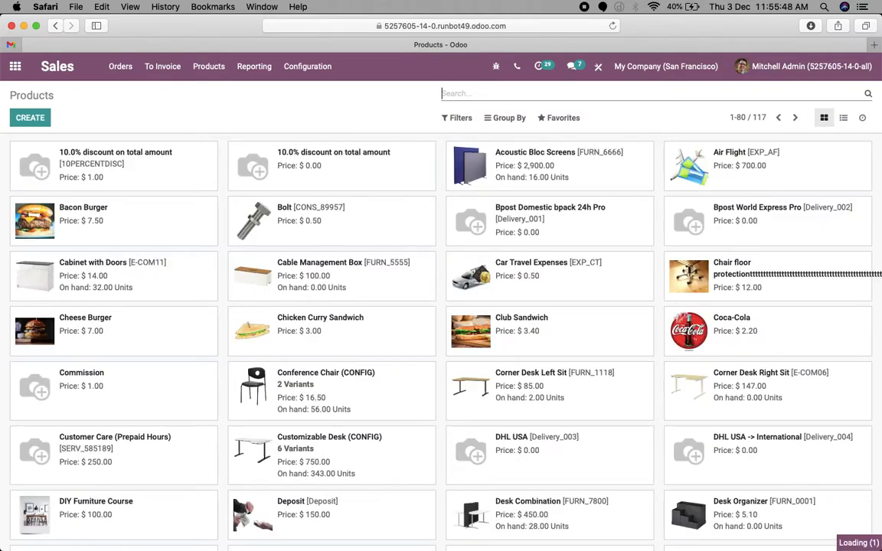
Step: Search products for 'ipa' and open the iPad mini product record
{"action": "type", "text": "ipa"}
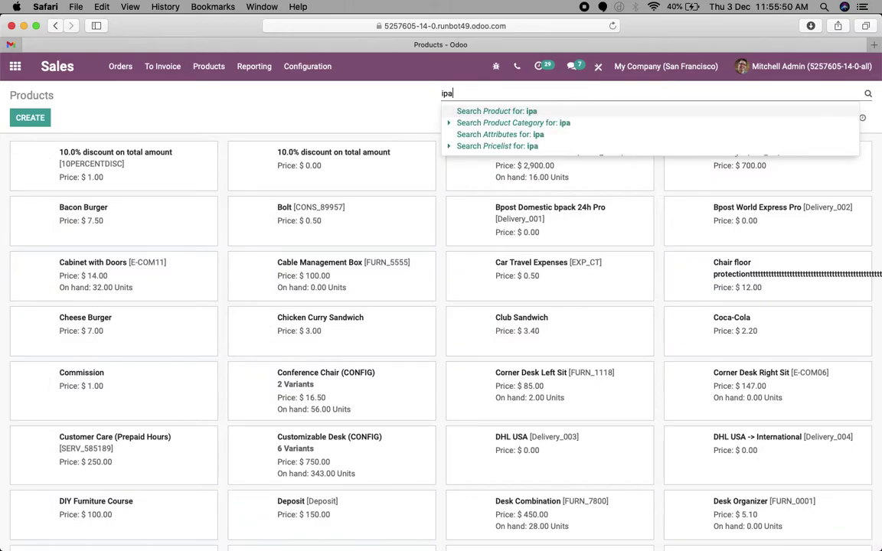
{"action": "left_click", "coordinate": [496, 110]}
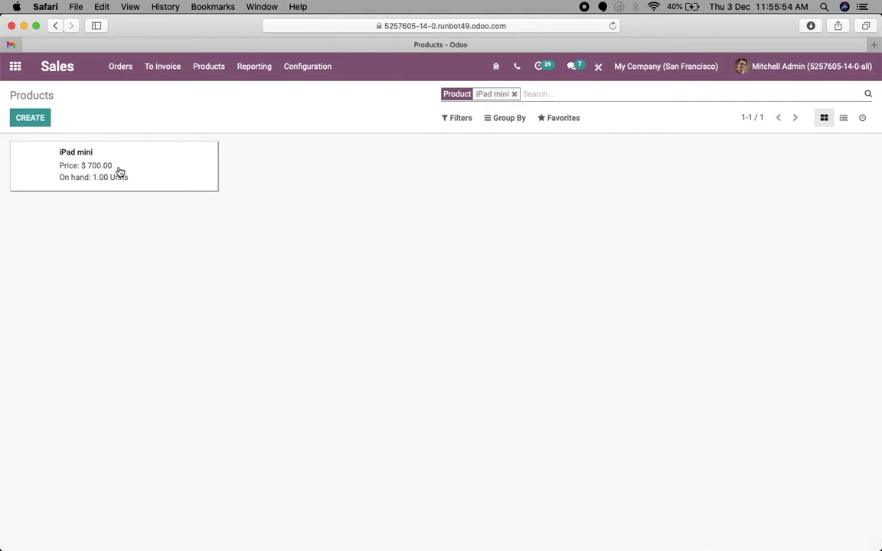
{"action": "left_click", "coordinate": [119, 165]}
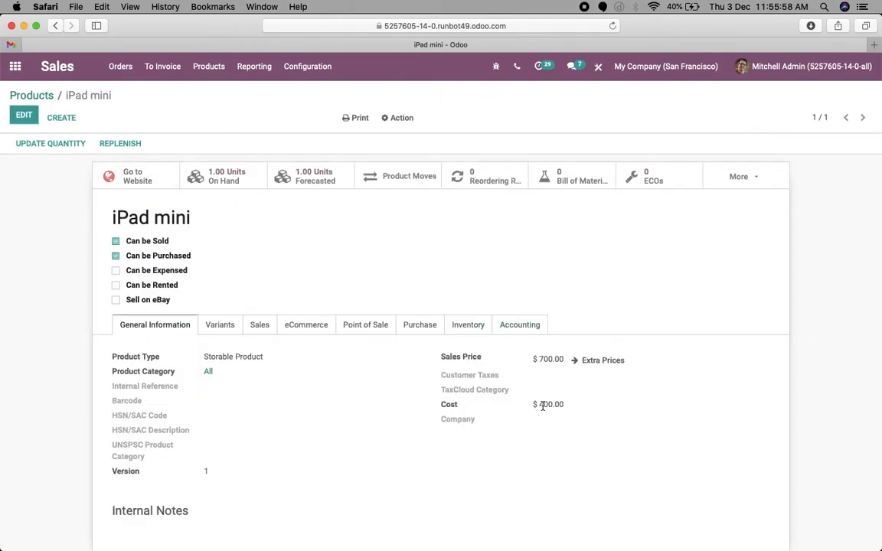
Step: View the iPad mini's on-hand stock: 1.00 unit in WH/Stock valued at $550
{"action": "double_click", "coordinate": [549, 404]}
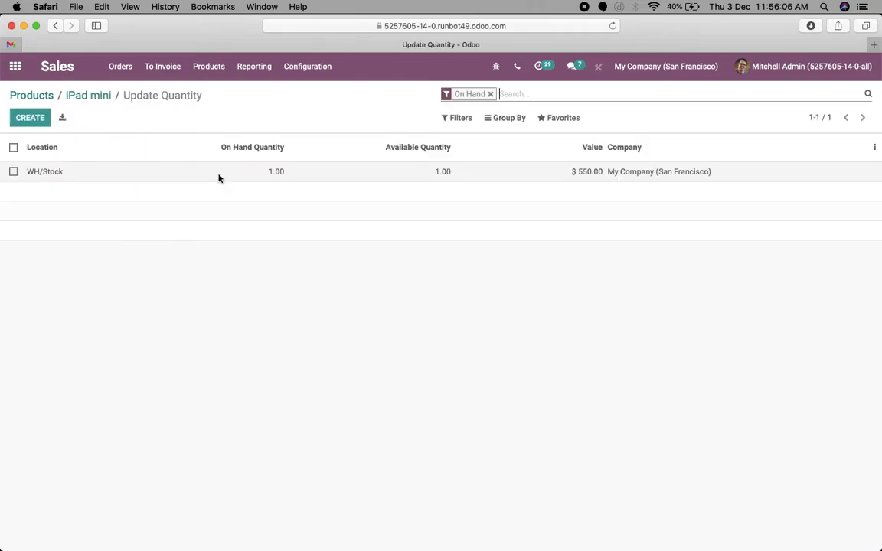
{"action": "mouse_move", "coordinate": [587, 185]}
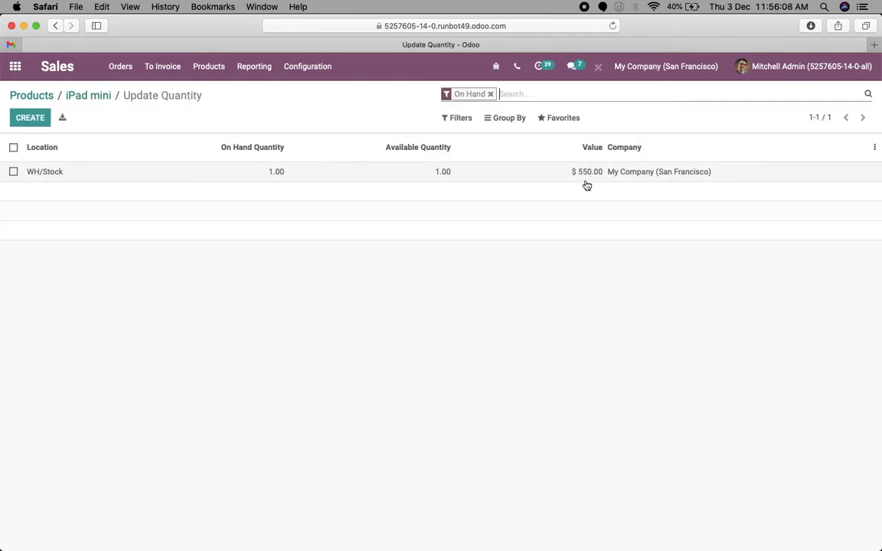
{"action": "mouse_move", "coordinate": [606, 278]}
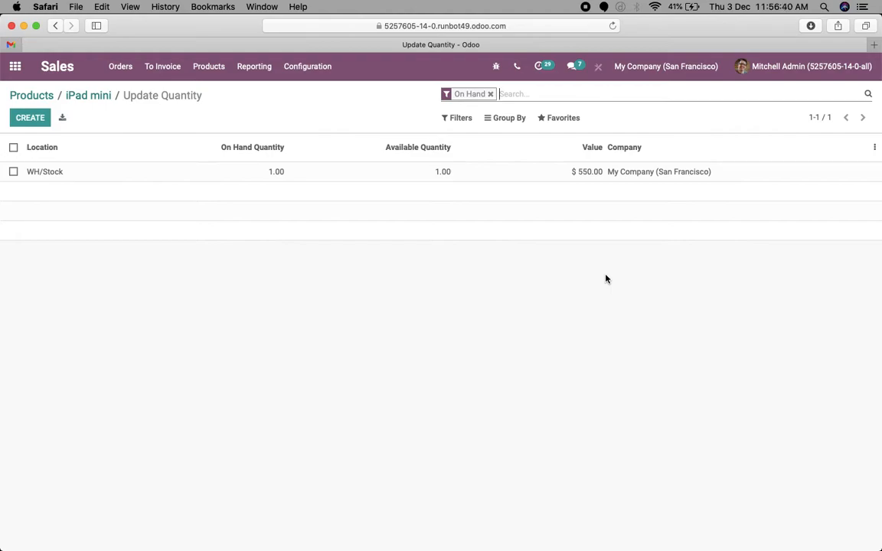
{"action": "mouse_move", "coordinate": [399, 372]}
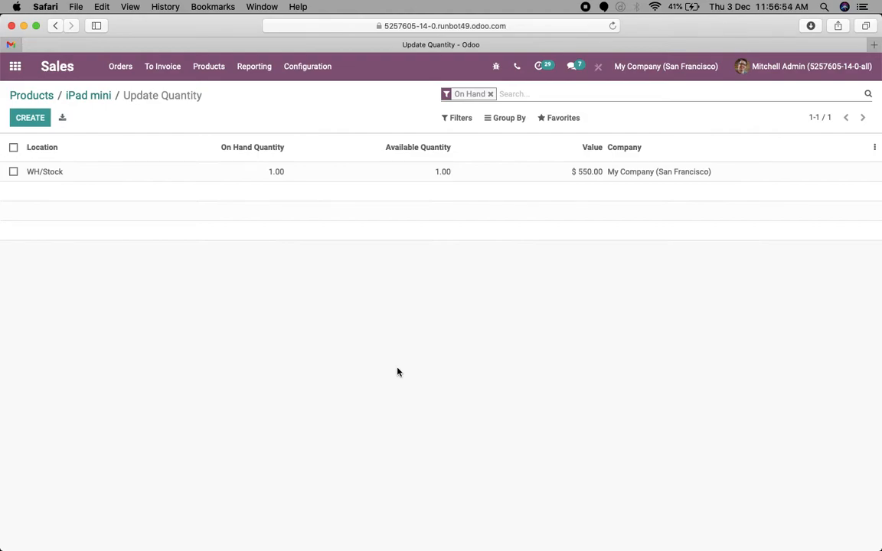
{"action": "left_click", "coordinate": [119, 66]}
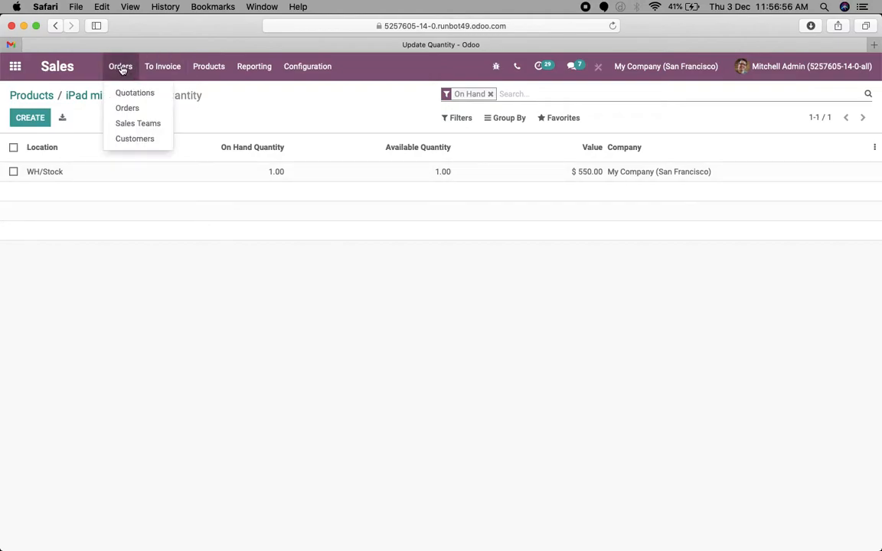
Step: Create a new quotation for Azure Interior with one iPad mini product line
{"action": "left_click", "coordinate": [134, 93]}
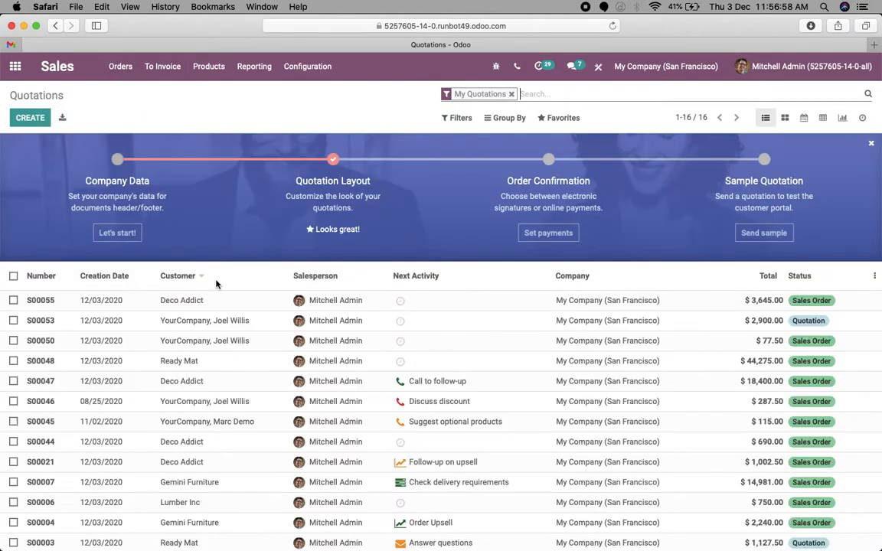
{"action": "left_click", "coordinate": [30, 116]}
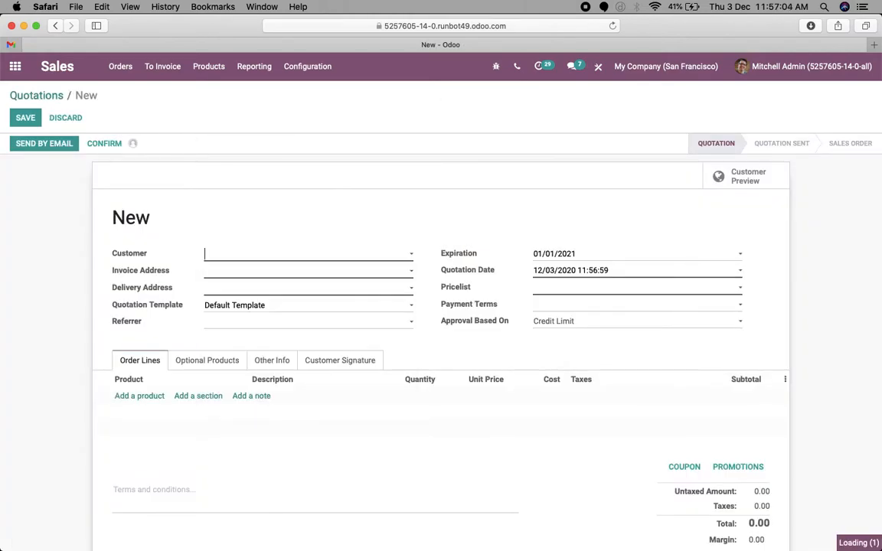
{"action": "left_click", "coordinate": [138, 395]}
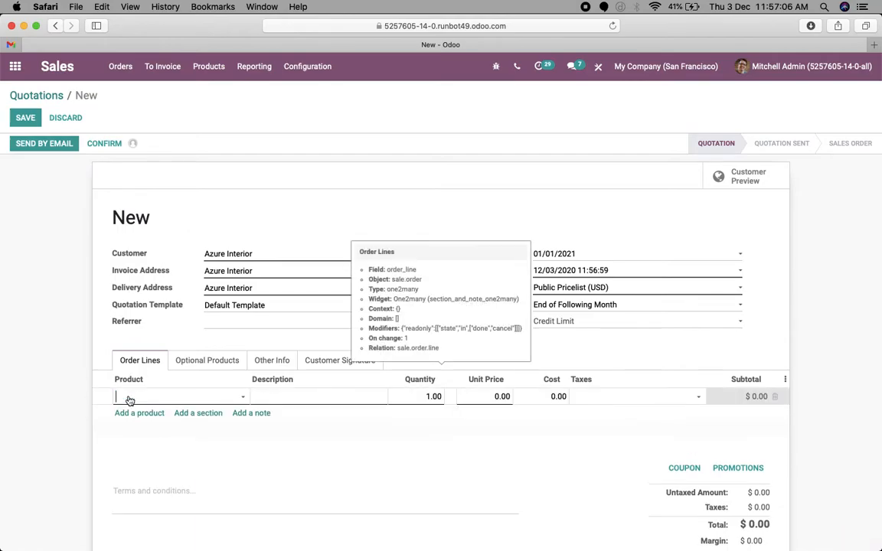
{"action": "type", "text": "ipa"}
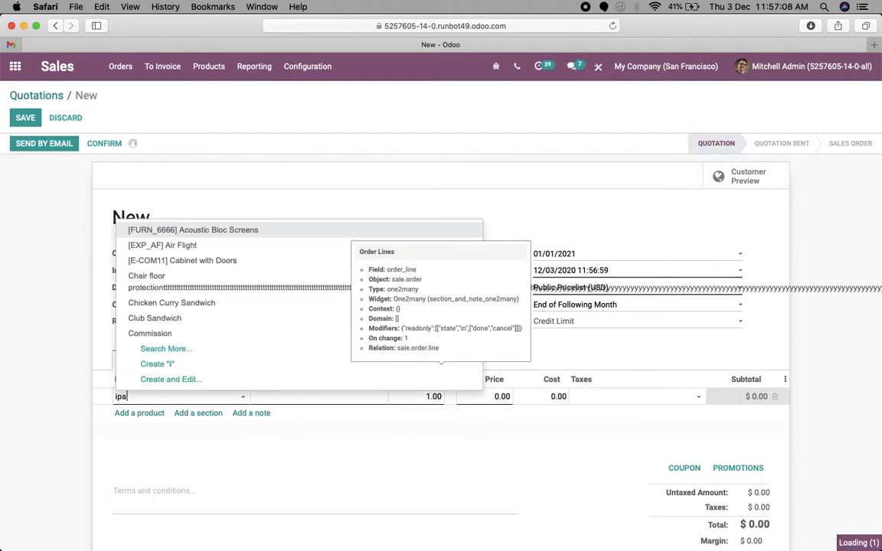
{"action": "type", "text": "iPad mini"}
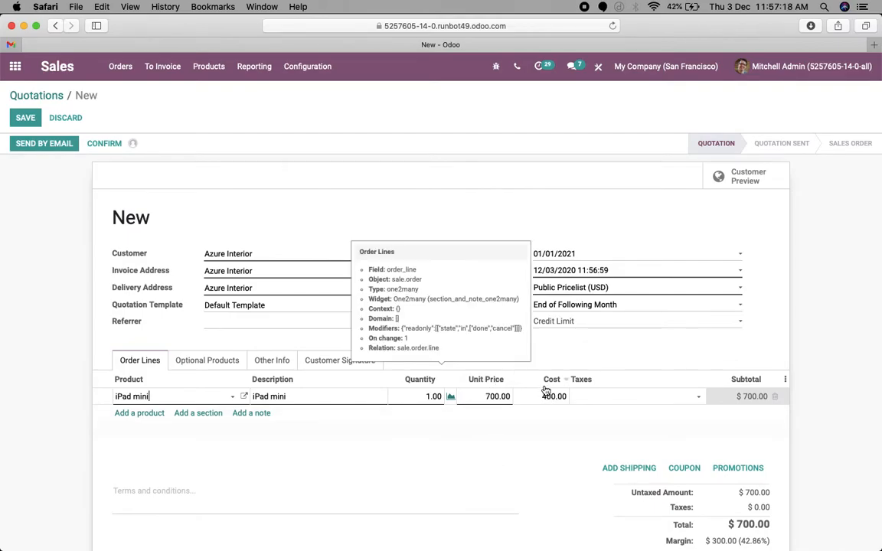
{"action": "mouse_move", "coordinate": [257, 274]}
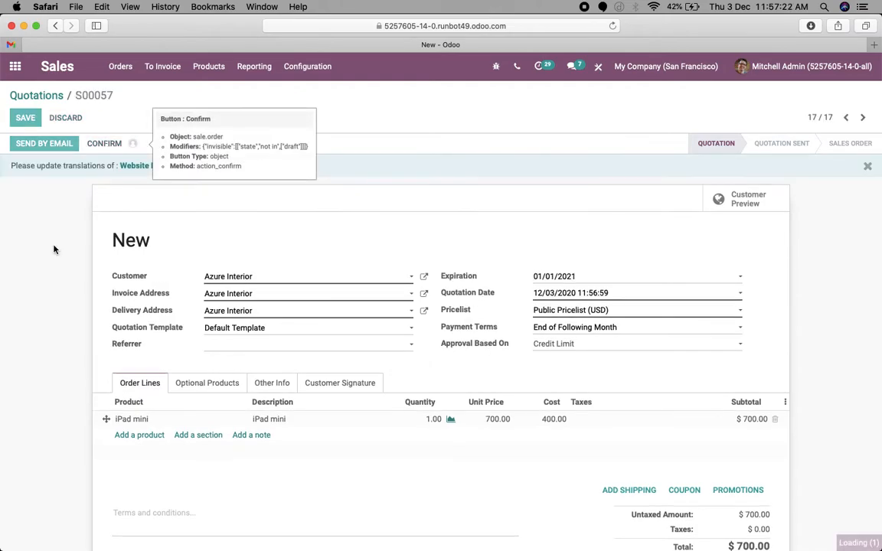
Step: Confirm quotation S00057 as a sales order and go to its delivery WH/OUT/00033
{"action": "left_click", "coordinate": [104, 144]}
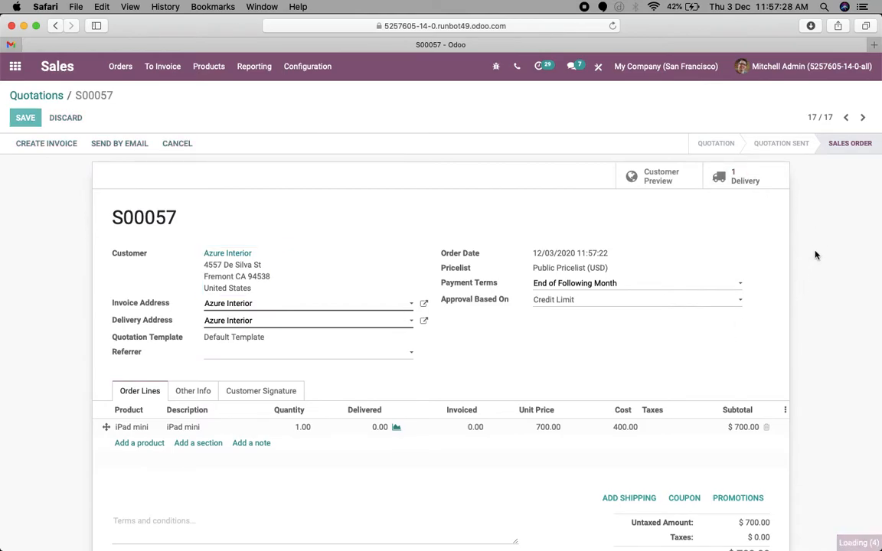
{"action": "left_click", "coordinate": [744, 176]}
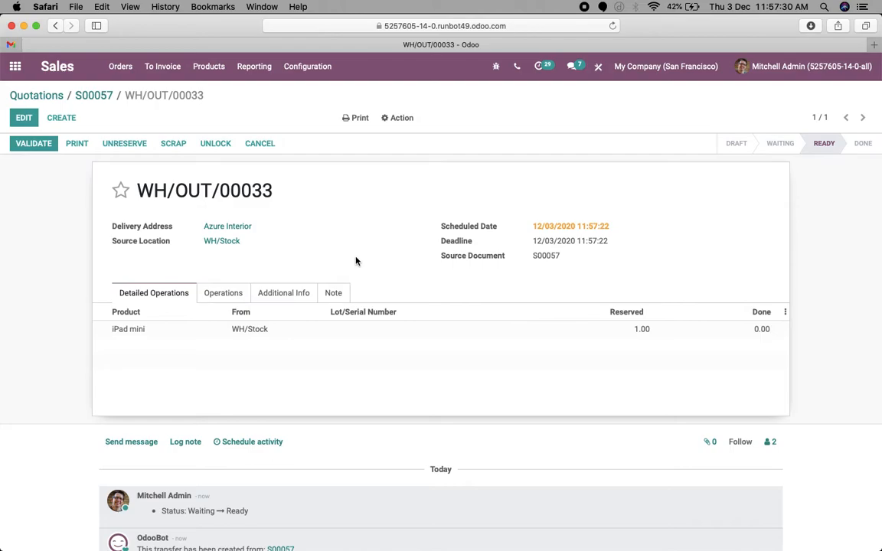
{"action": "mouse_move", "coordinate": [56, 237]}
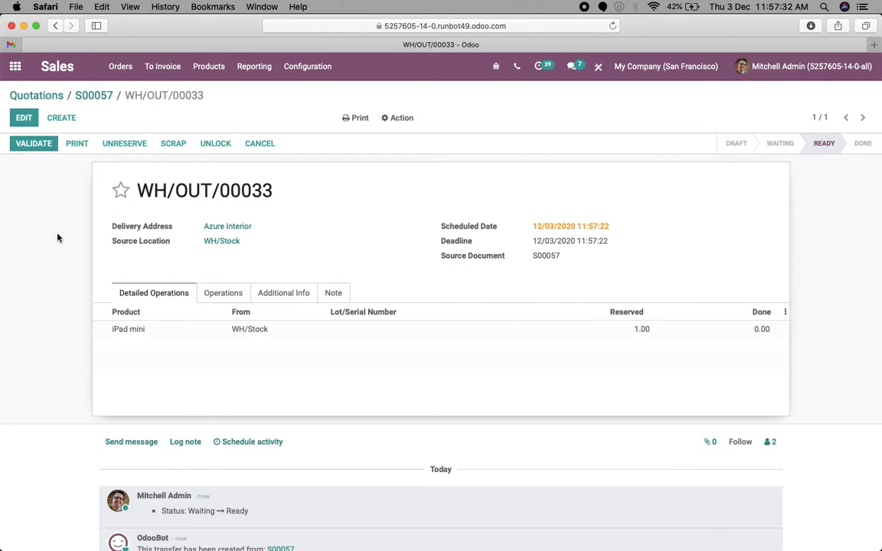
Step: Validate WH/OUT/00033 as an immediate transfer so the iPad mini's 1.00 unit ships and it is Done
{"action": "left_click", "coordinate": [121, 190]}
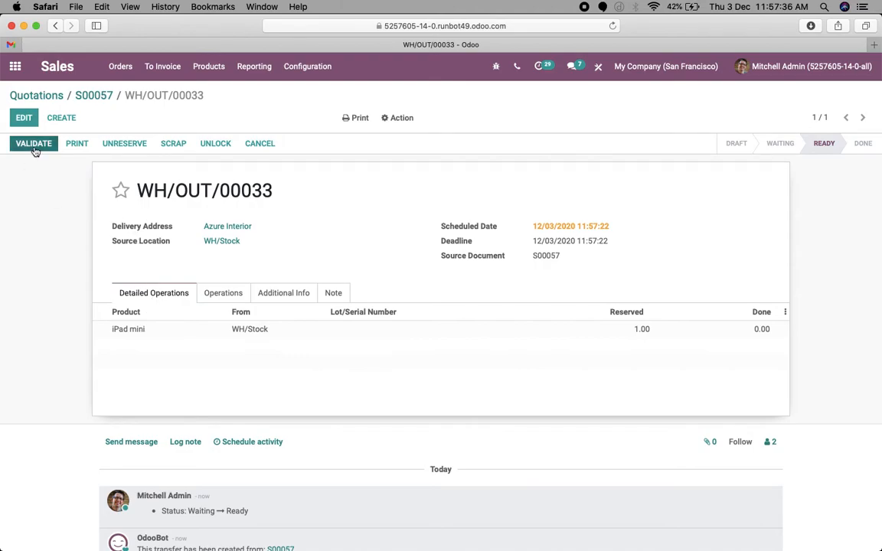
{"action": "left_click", "coordinate": [34, 144]}
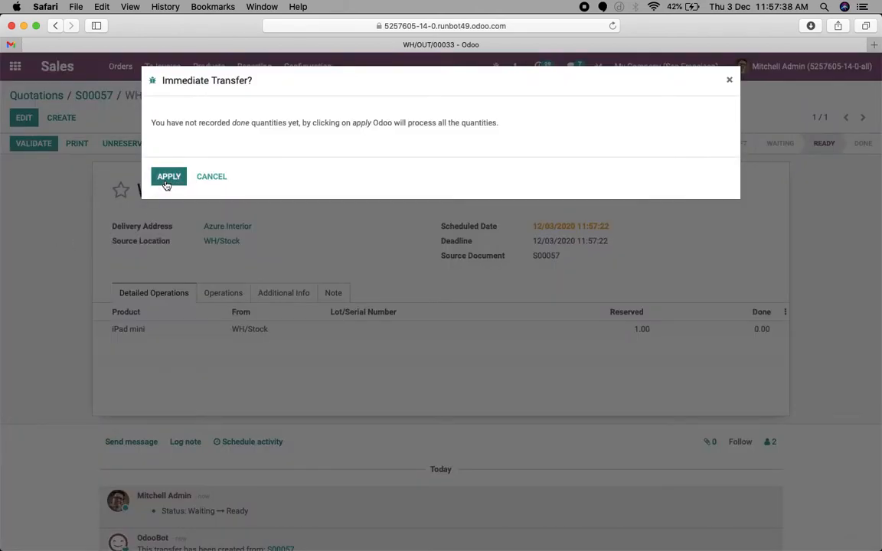
{"action": "left_click", "coordinate": [168, 176]}
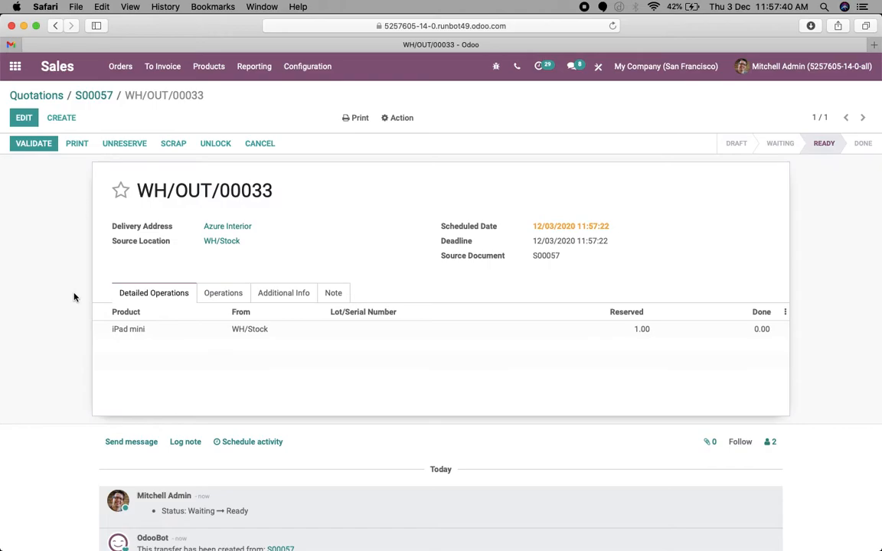
{"action": "left_click", "coordinate": [33, 144]}
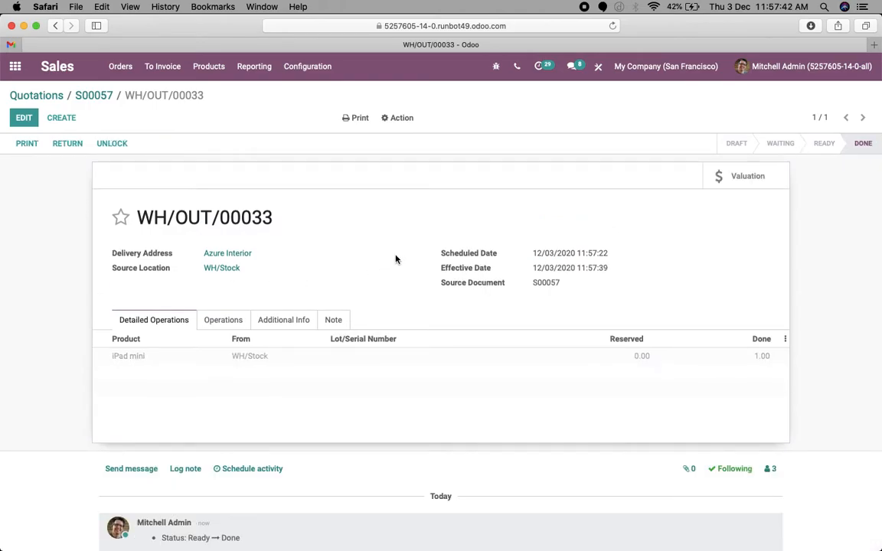
{"action": "mouse_move", "coordinate": [752, 187]}
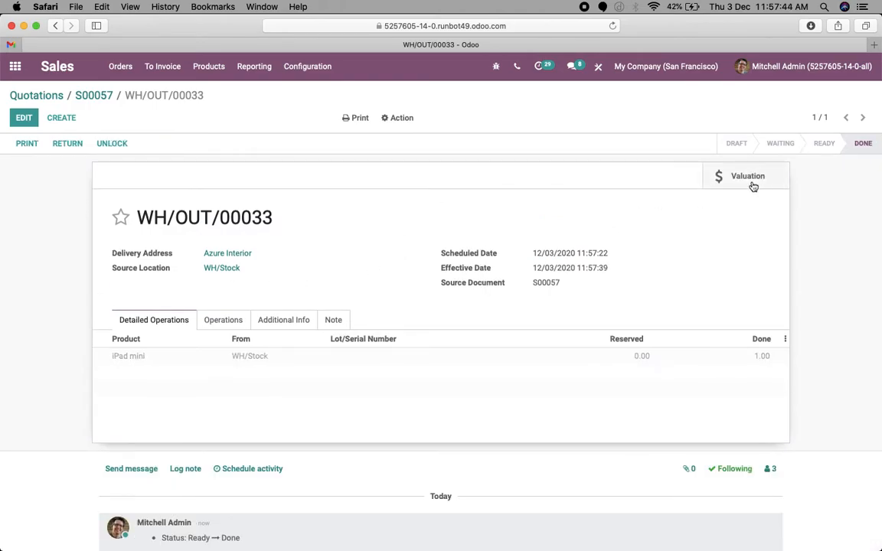
{"action": "left_click", "coordinate": [747, 176]}
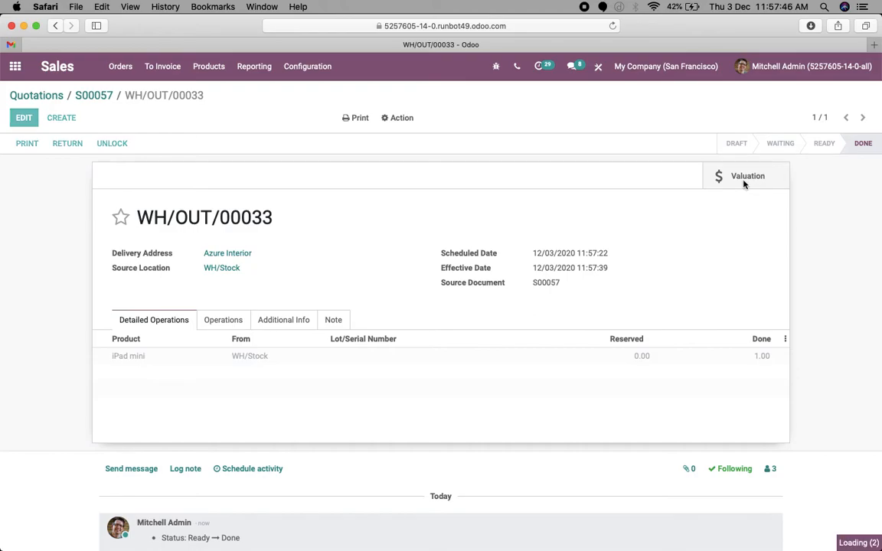
Step: Show the delivery's stock valuation: iPad mini -1.00 quantity at -$550
{"action": "left_click", "coordinate": [747, 176]}
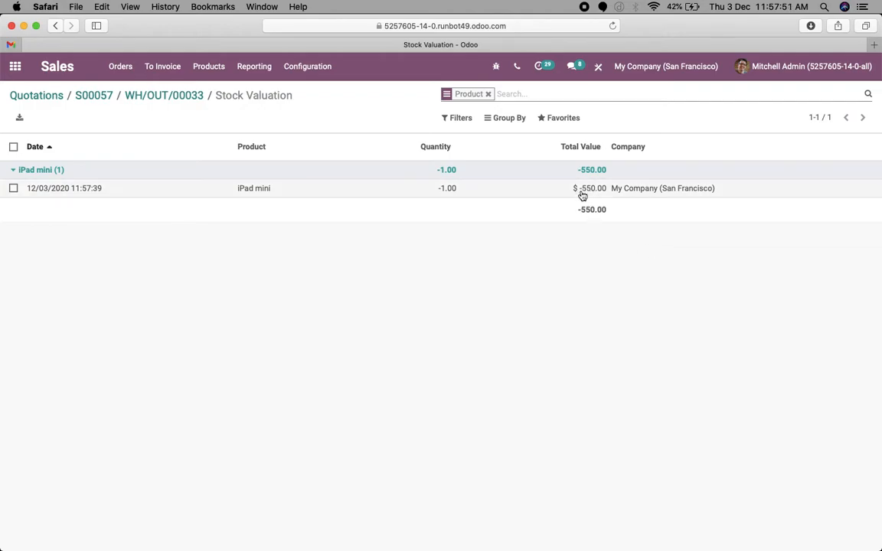
{"action": "mouse_move", "coordinate": [594, 236]}
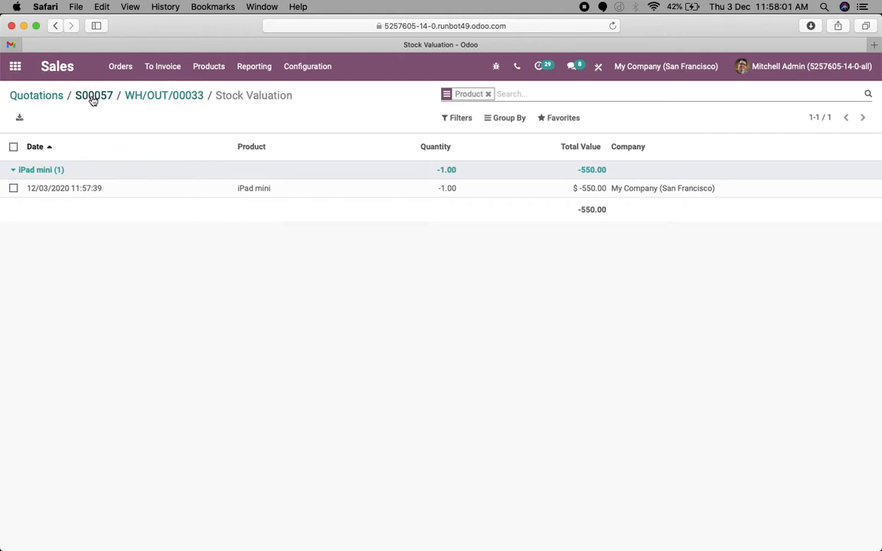
{"action": "left_click", "coordinate": [92, 95]}
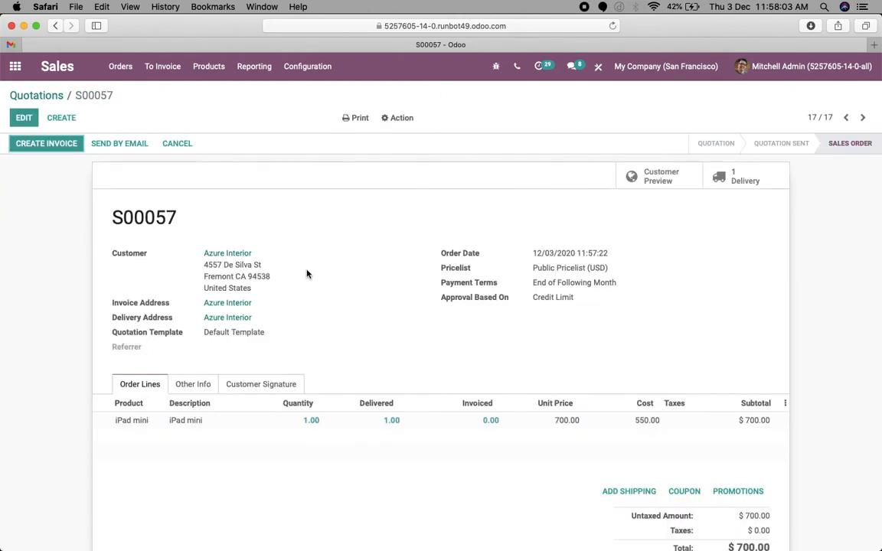
{"action": "mouse_move", "coordinate": [644, 371]}
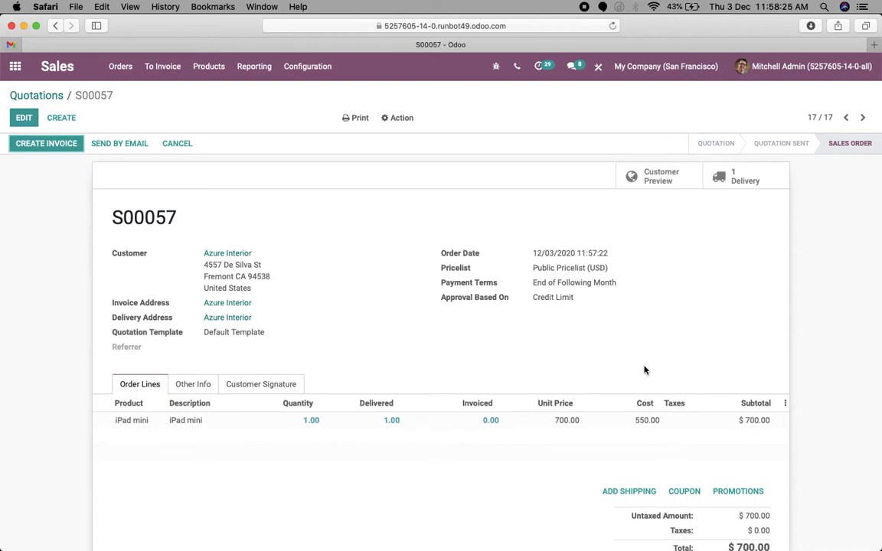
{"action": "mouse_move", "coordinate": [625, 351]}
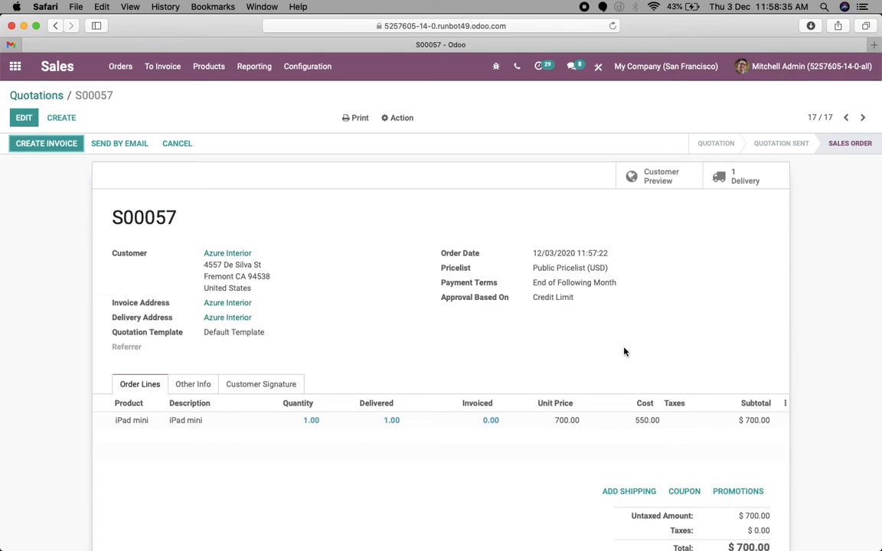
Step: From S00057 reach the delivery's stock valuation and the iPad mini valuation line
{"action": "left_click", "coordinate": [744, 176]}
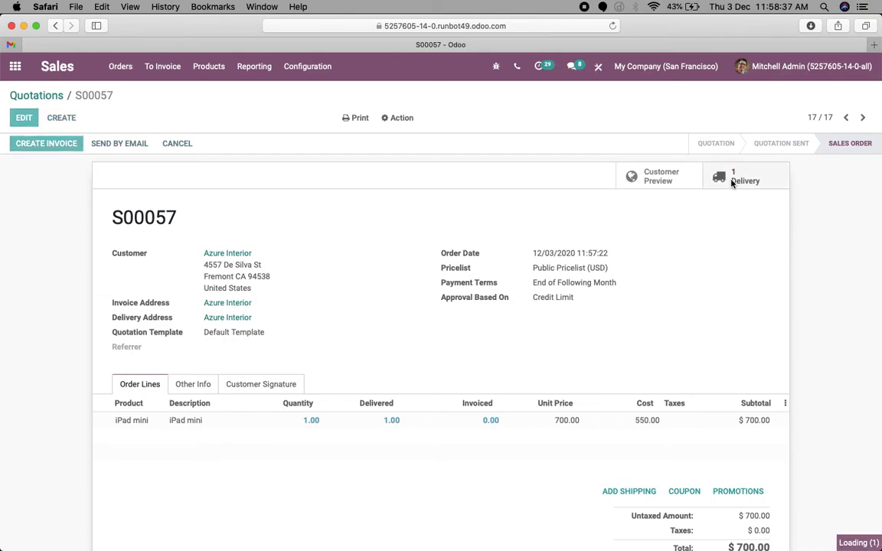
{"action": "left_click", "coordinate": [744, 176]}
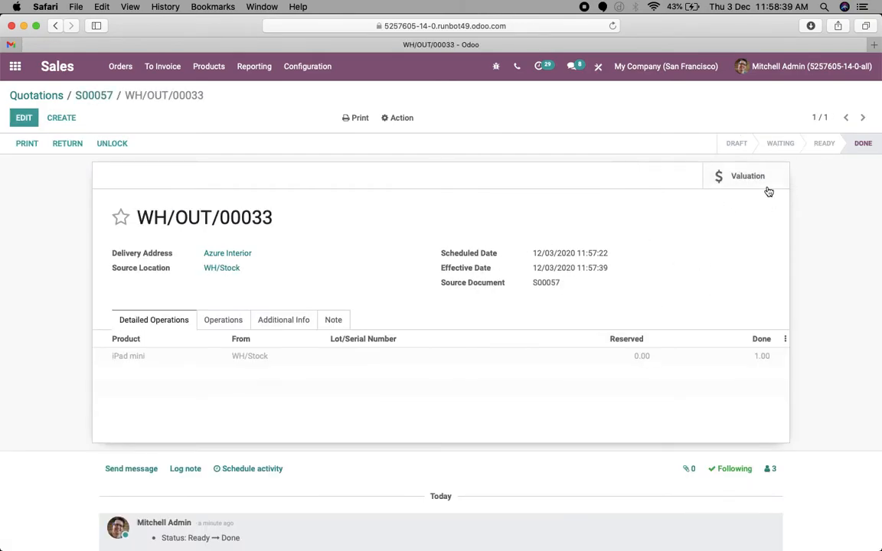
{"action": "left_click", "coordinate": [747, 175]}
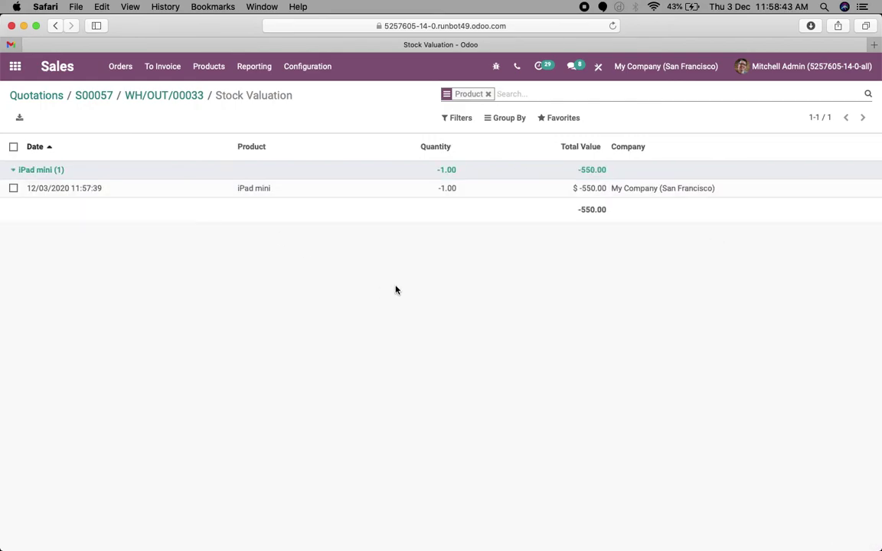
{"action": "mouse_move", "coordinate": [325, 199]}
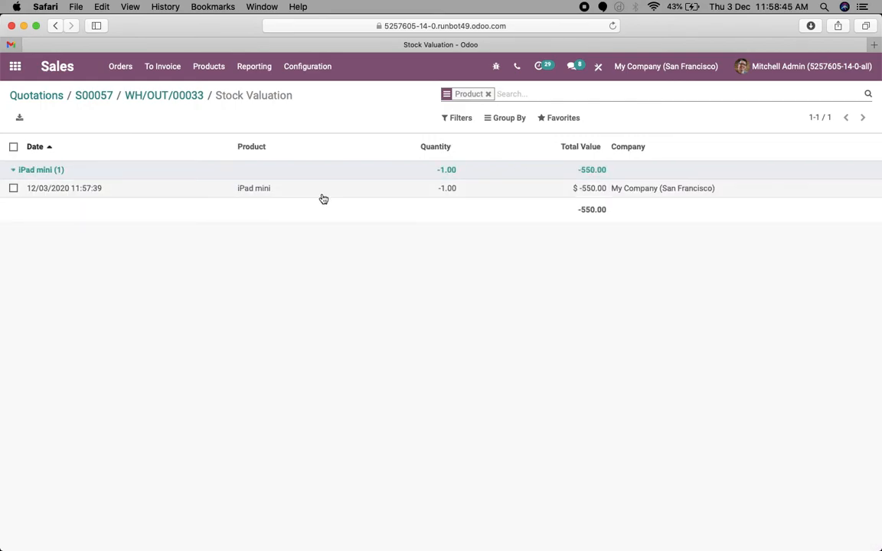
{"action": "mouse_move", "coordinate": [323, 197]}
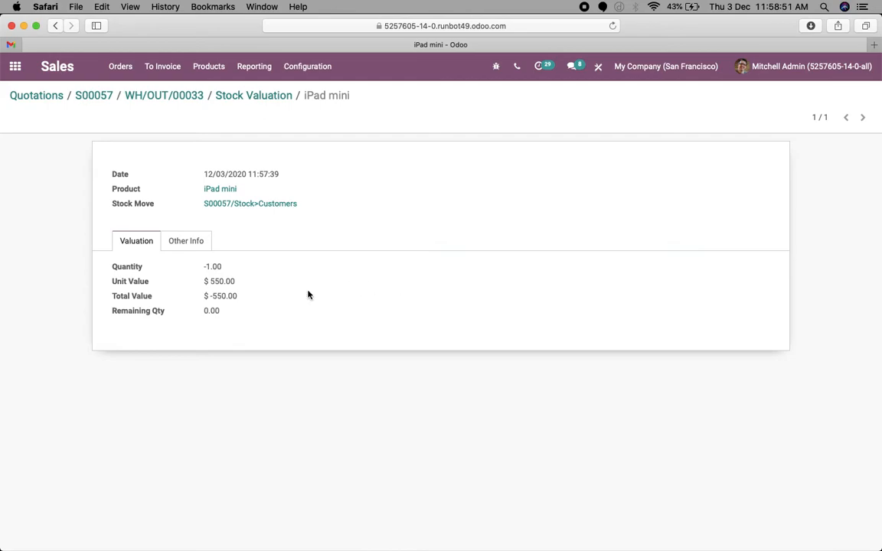
Step: View the valuation record's Other Info with journal entry STJ/2020/12/0003 linked
{"action": "left_click", "coordinate": [186, 240]}
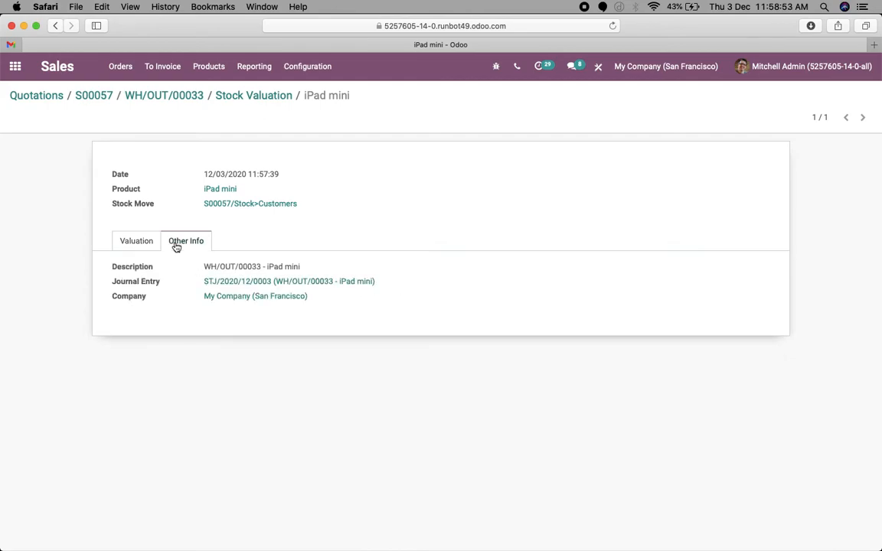
{"action": "mouse_move", "coordinate": [283, 283]}
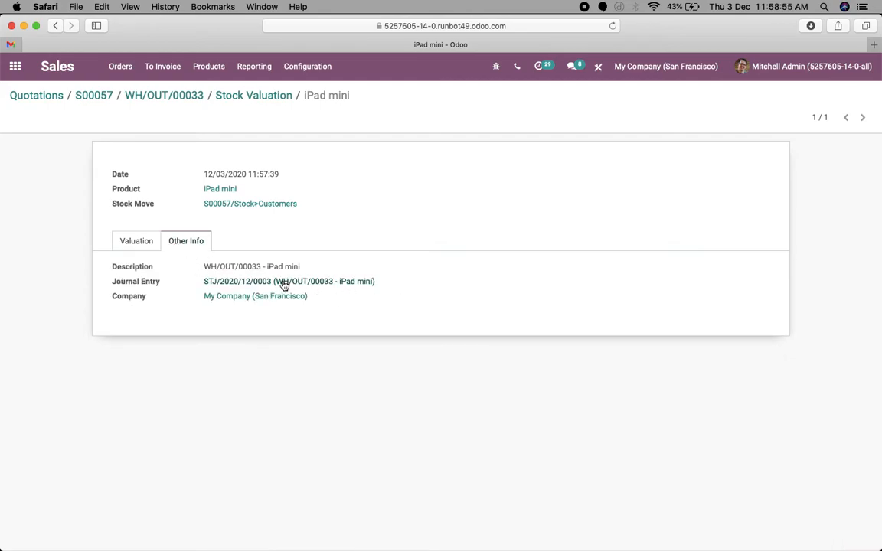
{"action": "left_click", "coordinate": [284, 282]}
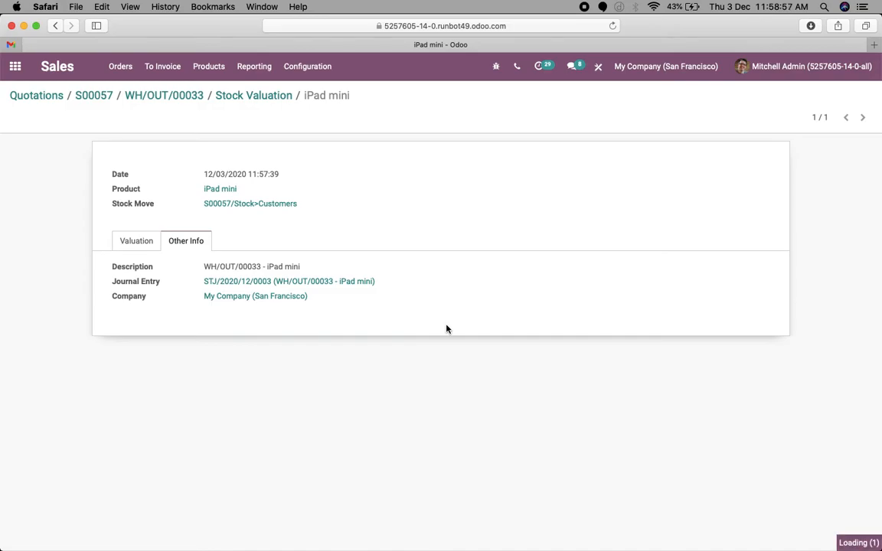
Step: Review journal entry STJ/2020/12/0003 crediting Stock Valuation $550, debiting Stock Interim (Delivered)
{"action": "left_click", "coordinate": [288, 281]}
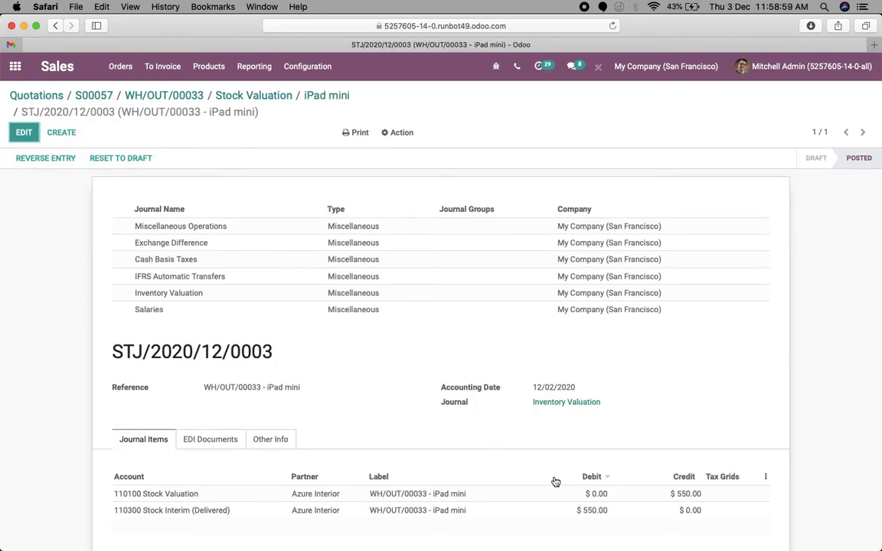
{"action": "scroll", "scroll_direction": "down", "scroll_amount": 3}
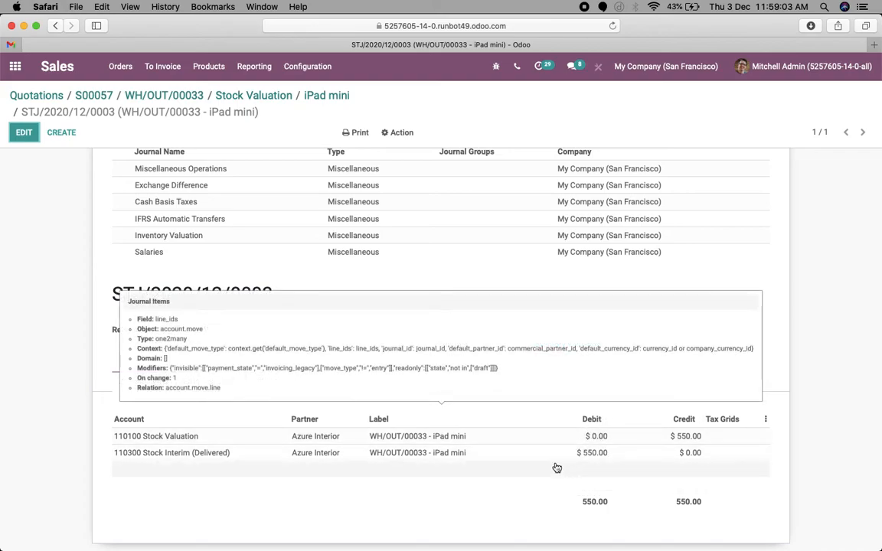
{"action": "mouse_move", "coordinate": [713, 371]}
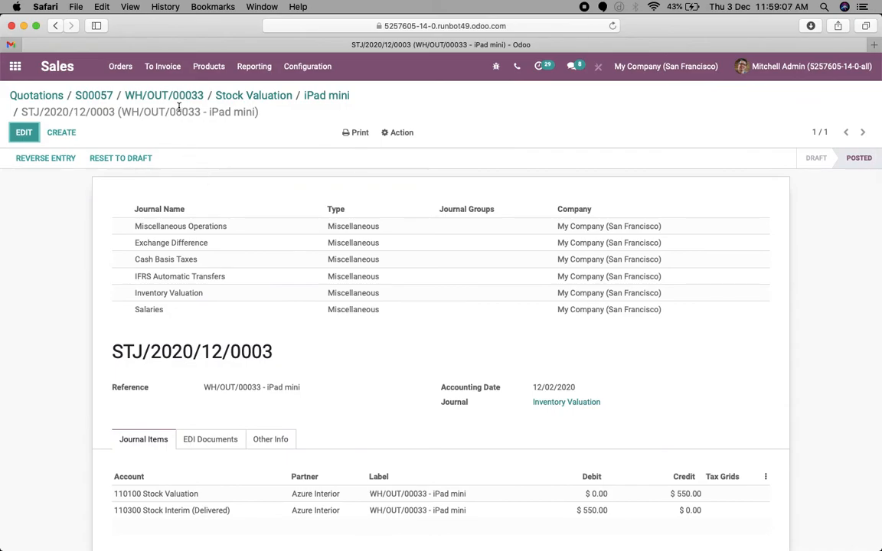
Step: Return through the breadcrumbs to sales order S00057
{"action": "left_click", "coordinate": [253, 95]}
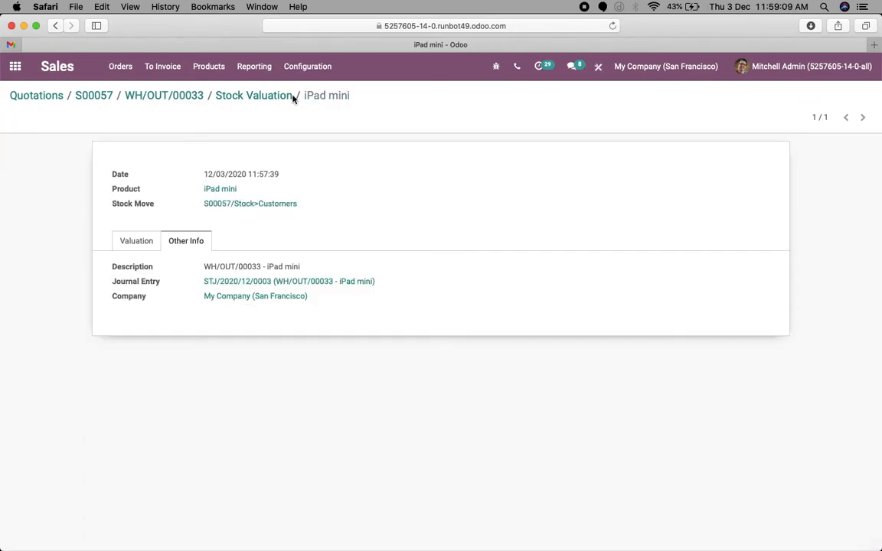
{"action": "left_click", "coordinate": [253, 95]}
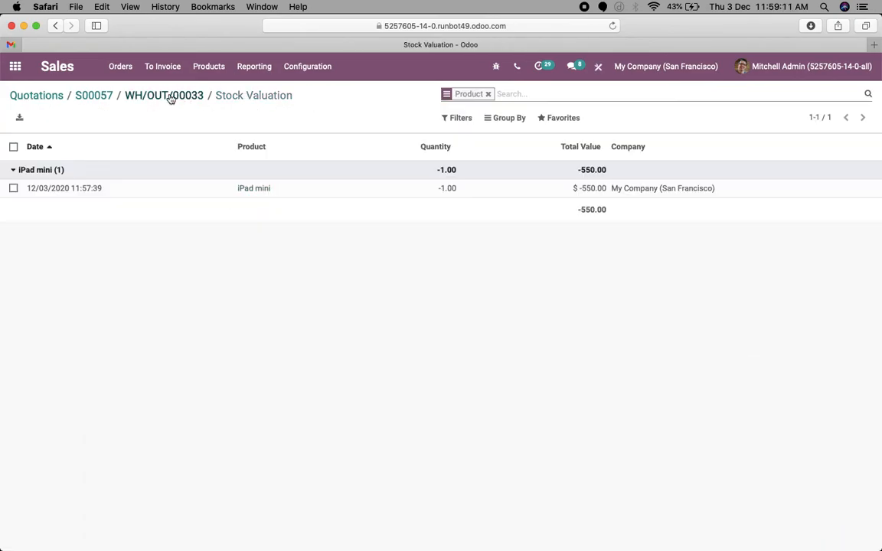
{"action": "left_click", "coordinate": [164, 95]}
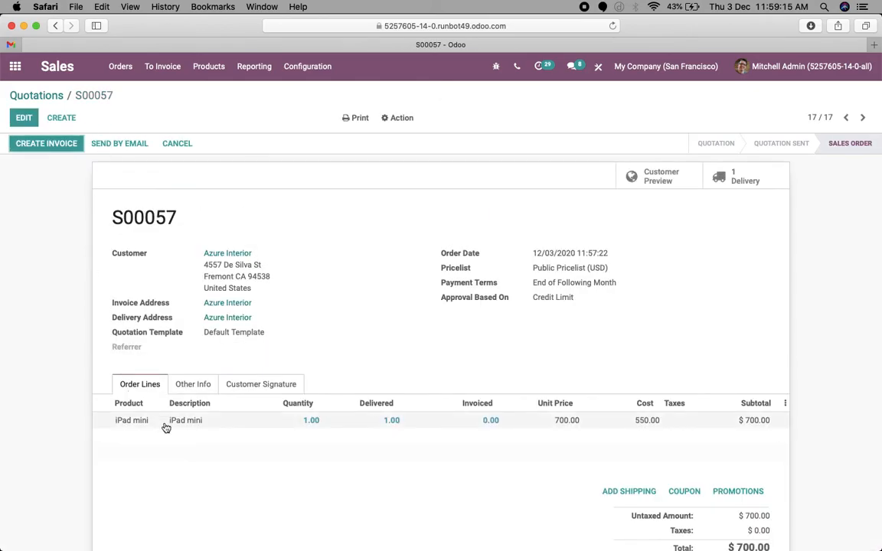
{"action": "left_click", "coordinate": [167, 419]}
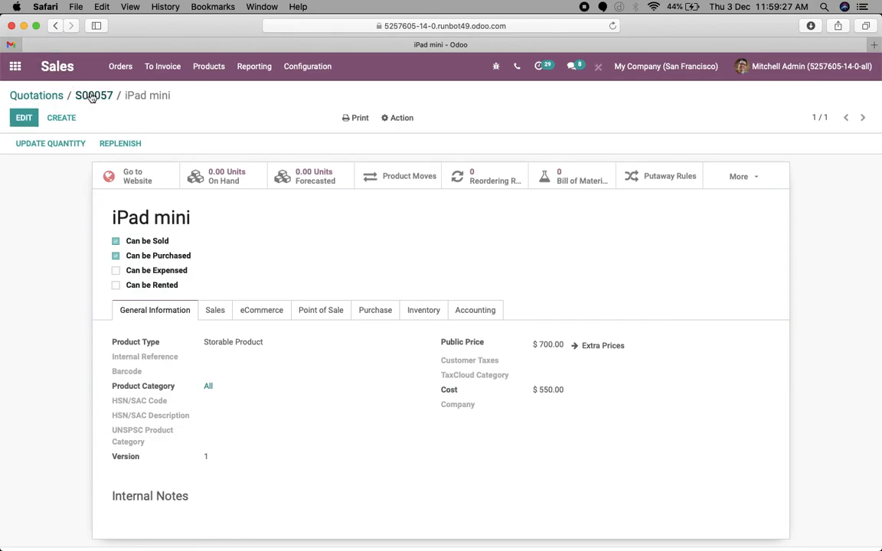
{"action": "left_click", "coordinate": [93, 95]}
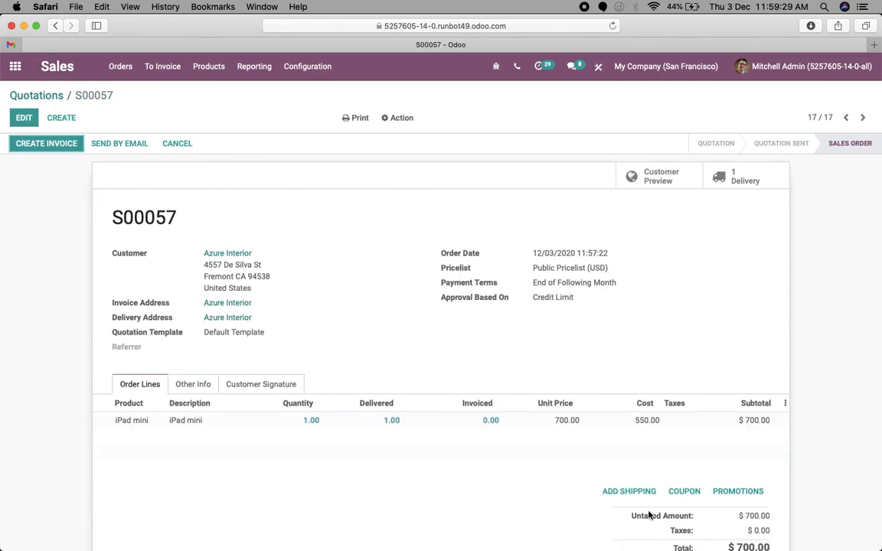
{"action": "mouse_move", "coordinate": [106, 169]}
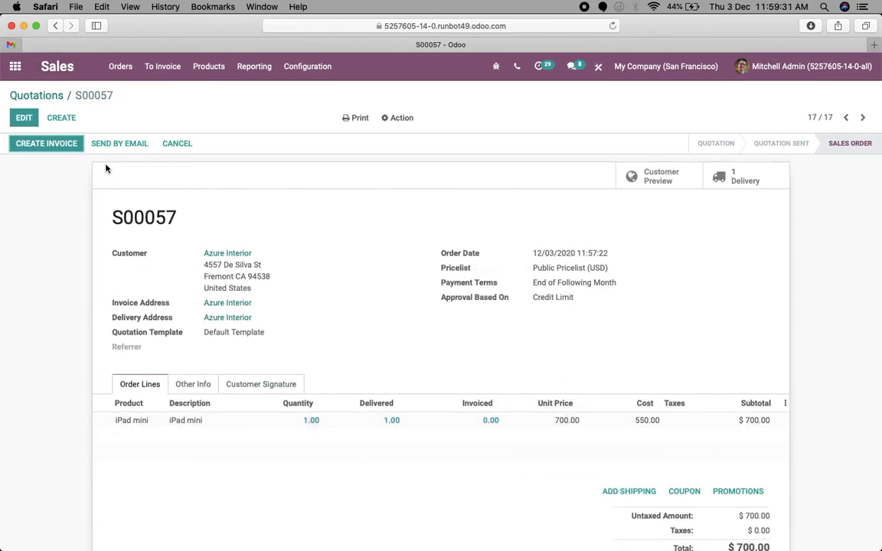
{"action": "mouse_move", "coordinate": [46, 144]}
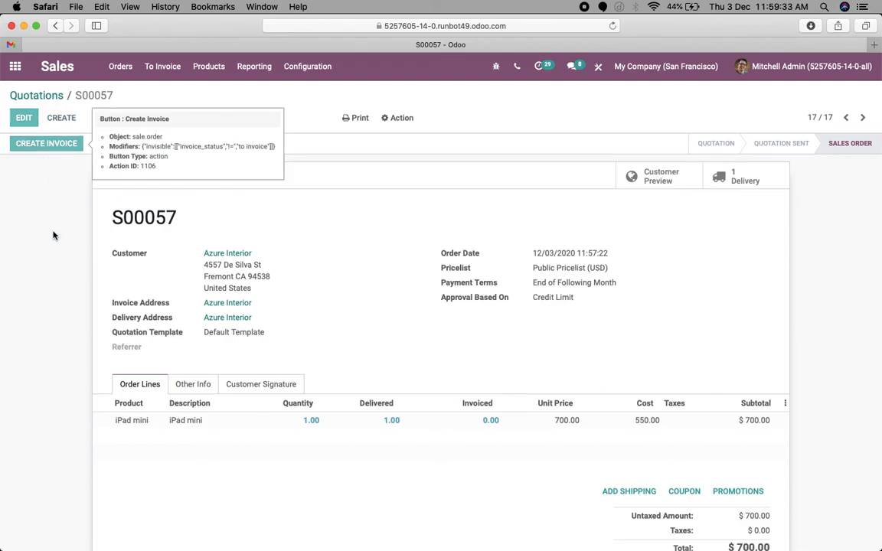
Step: Create a regular draft $700 invoice for S00057 and return to the order showing 1.00 invoiced
{"action": "left_click", "coordinate": [46, 144]}
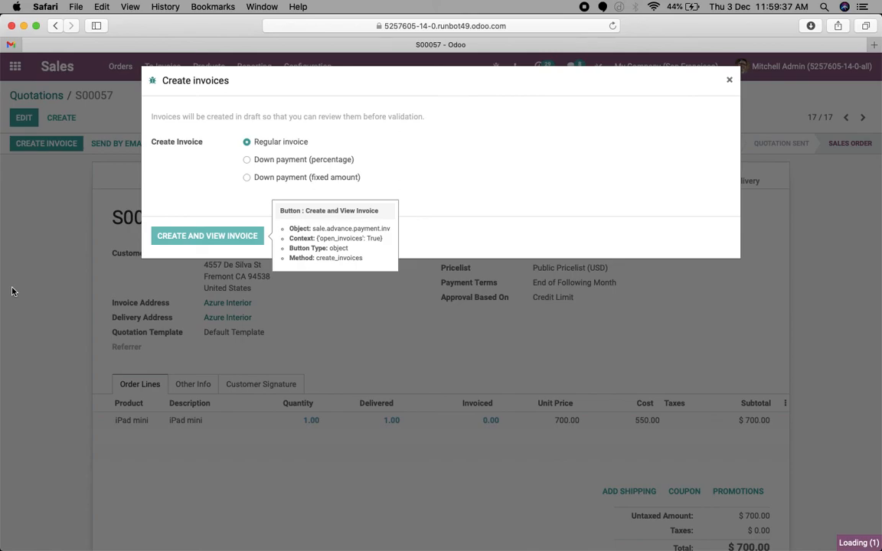
{"action": "left_click", "coordinate": [207, 236]}
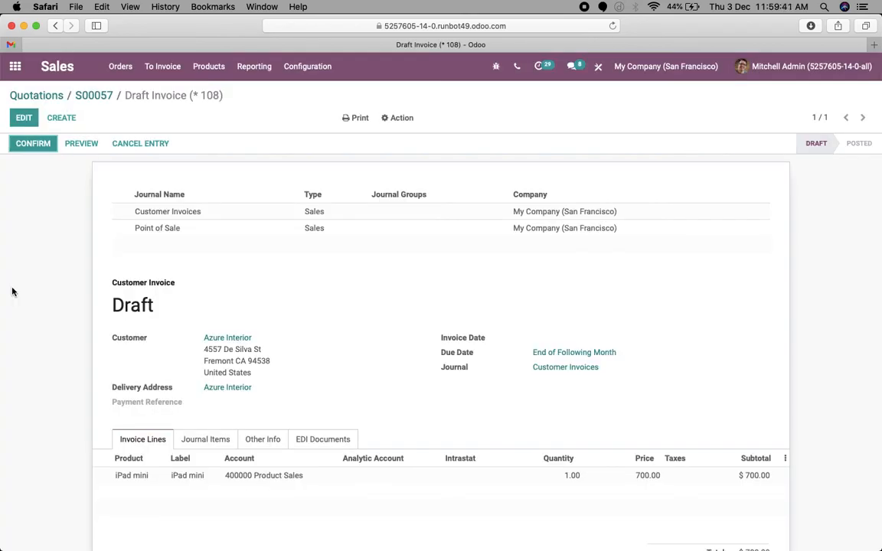
{"action": "left_click", "coordinate": [93, 95]}
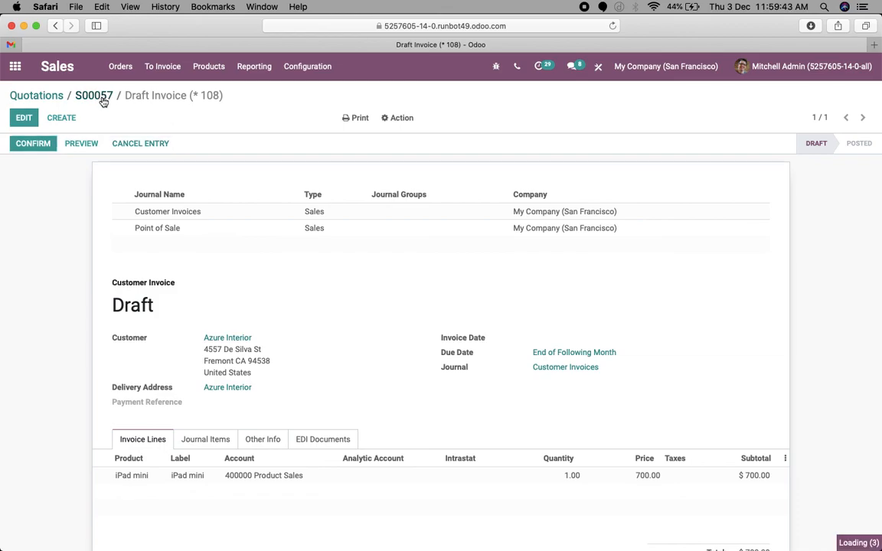
{"action": "left_click", "coordinate": [94, 95]}
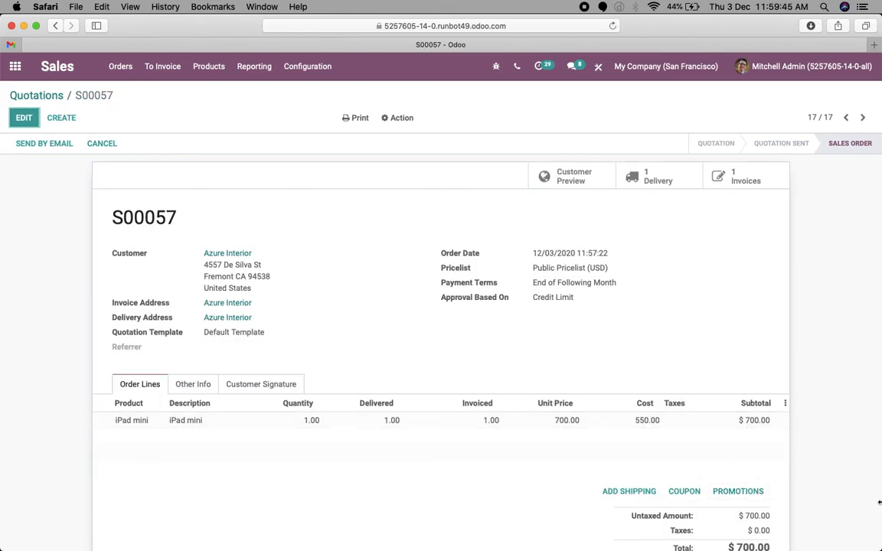
{"action": "scroll", "scroll_direction": "down", "scroll_amount": 3}
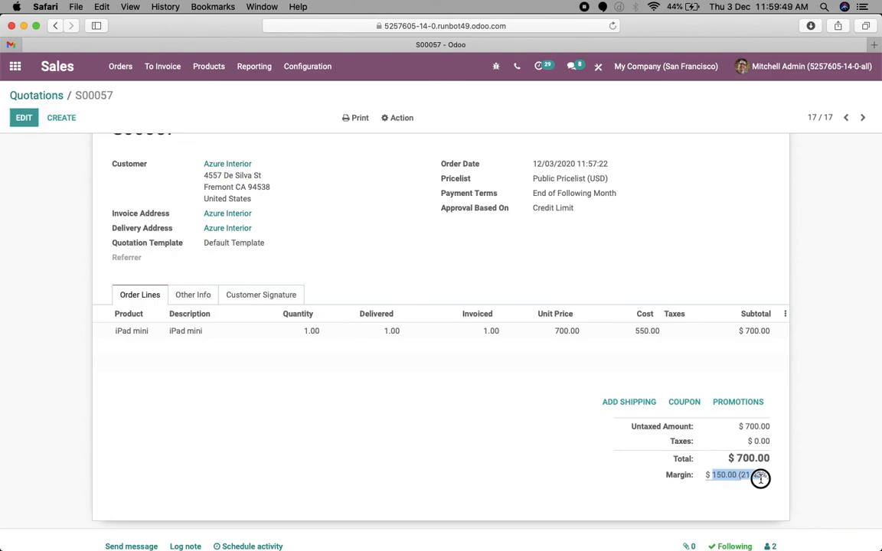
{"action": "mouse_move", "coordinate": [815, 467]}
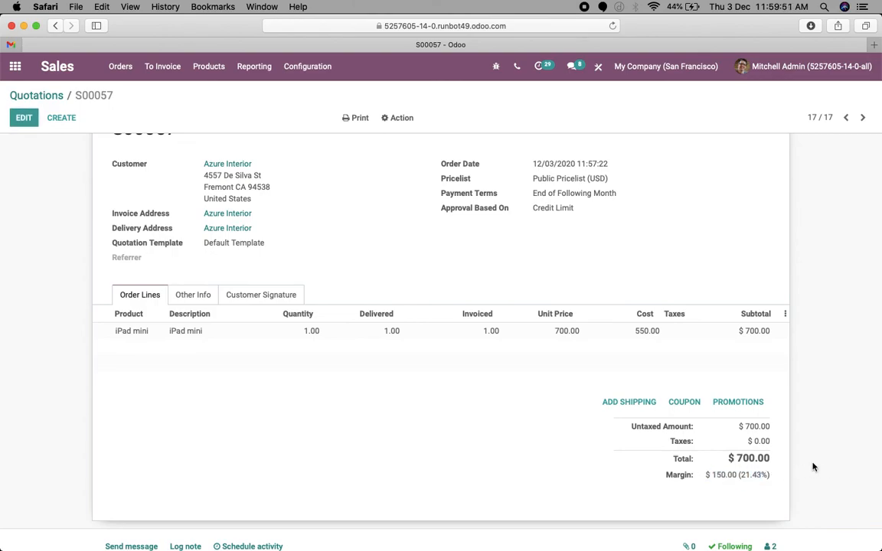
{"action": "mouse_move", "coordinate": [817, 475]}
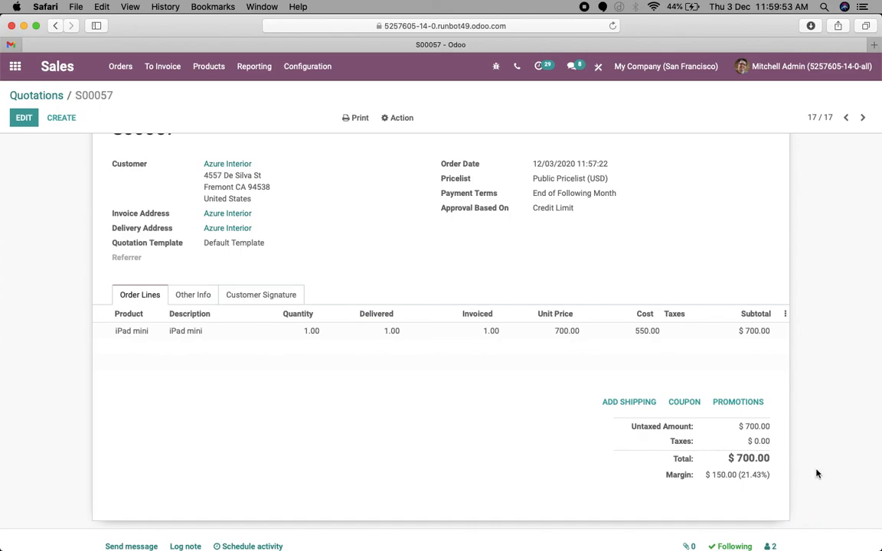